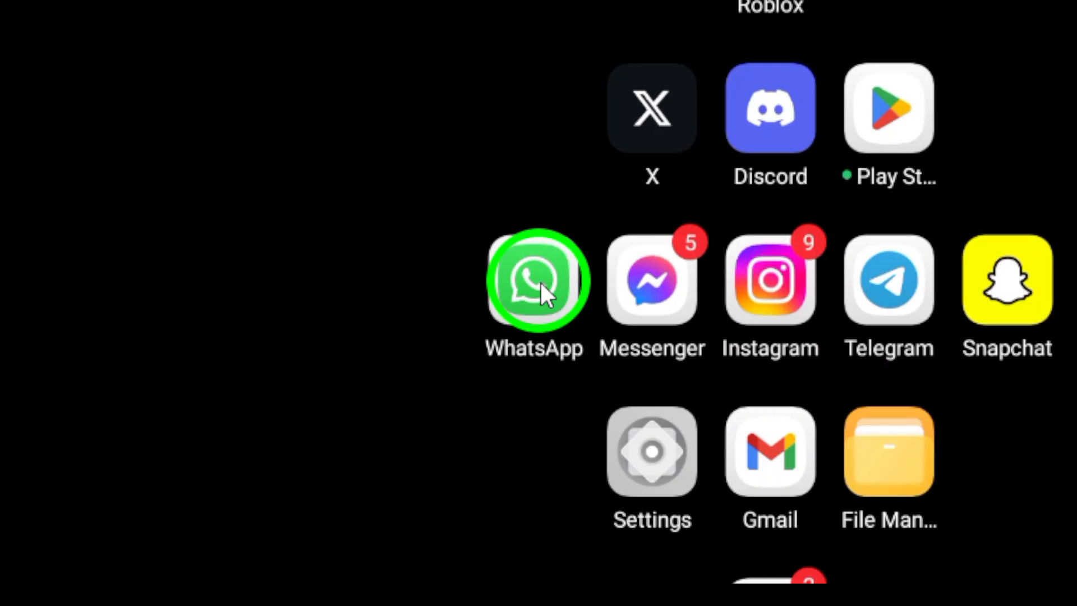
# - Launch WhatsApp from the home screen to show the chats list
pyautogui.click(534, 278)
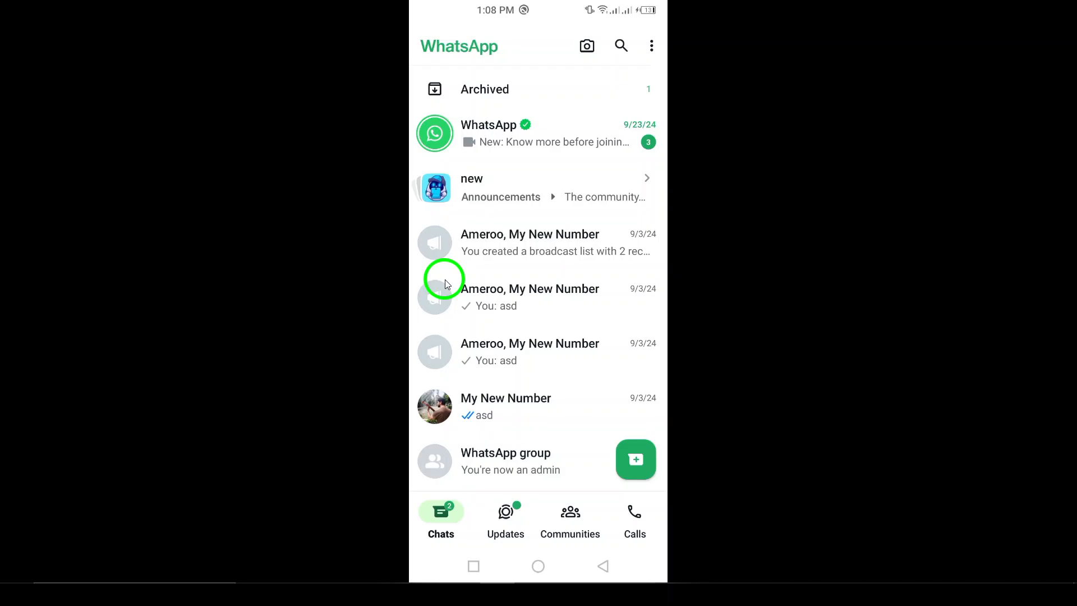
pyautogui.moveTo(624, 96)
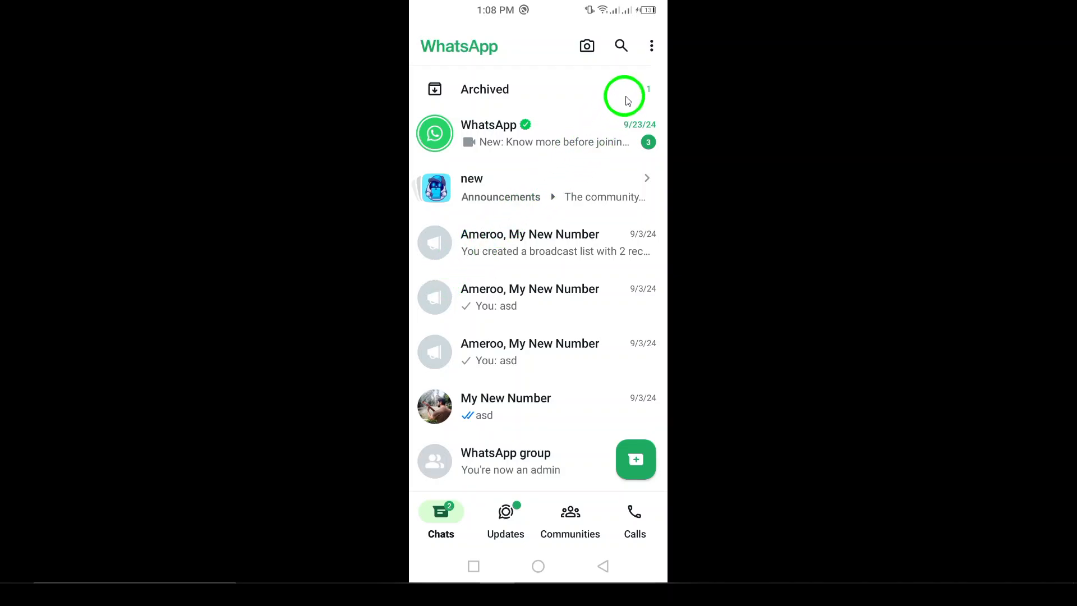
pyautogui.moveTo(651, 46)
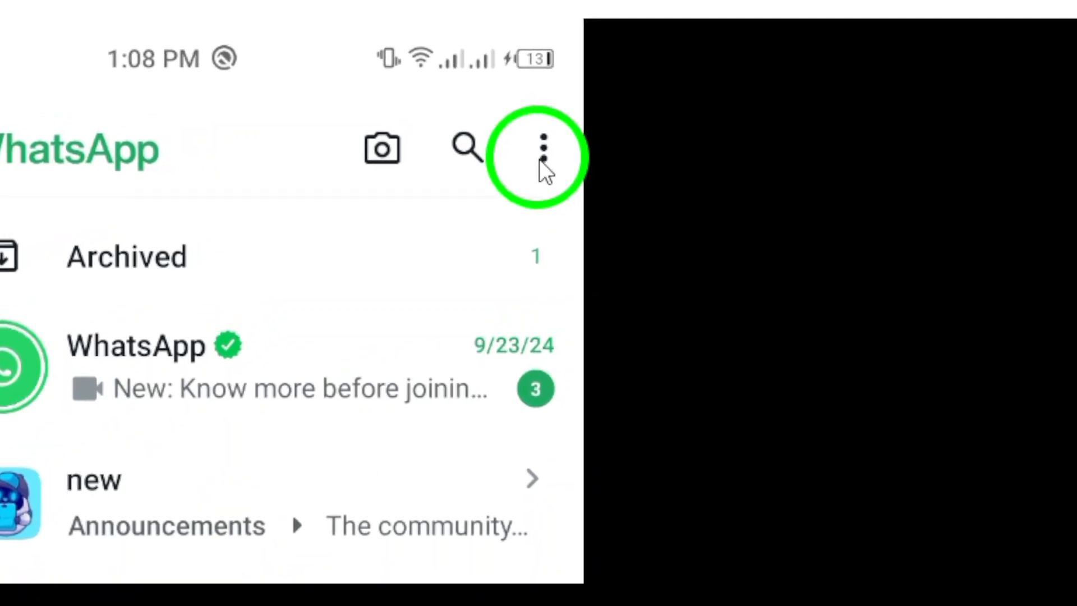
# - Open WhatsApp Settings from the three-dot menu
pyautogui.click(545, 148)
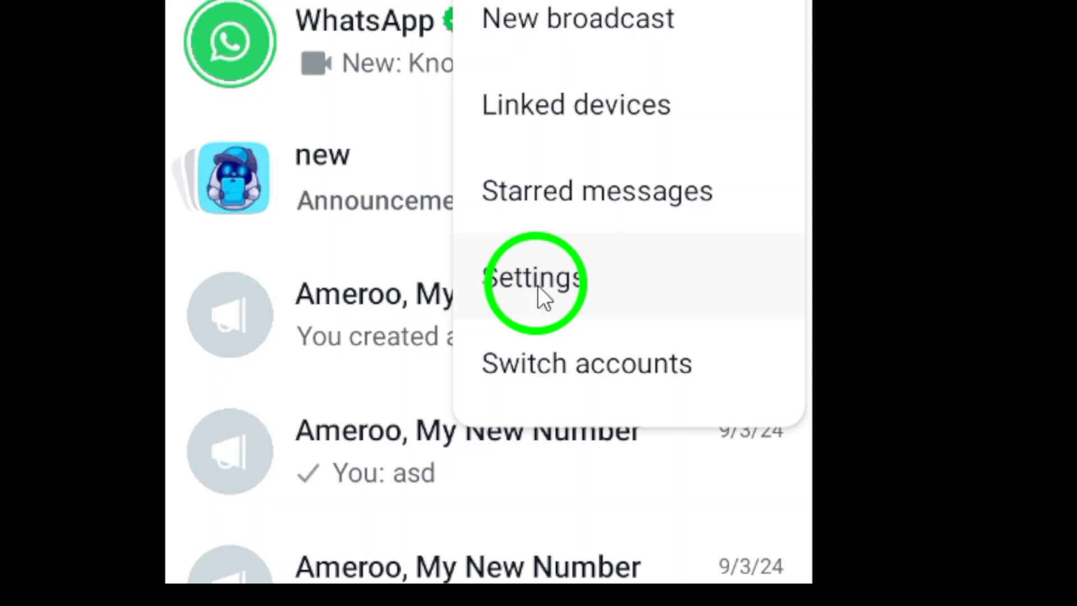
pyautogui.click(535, 279)
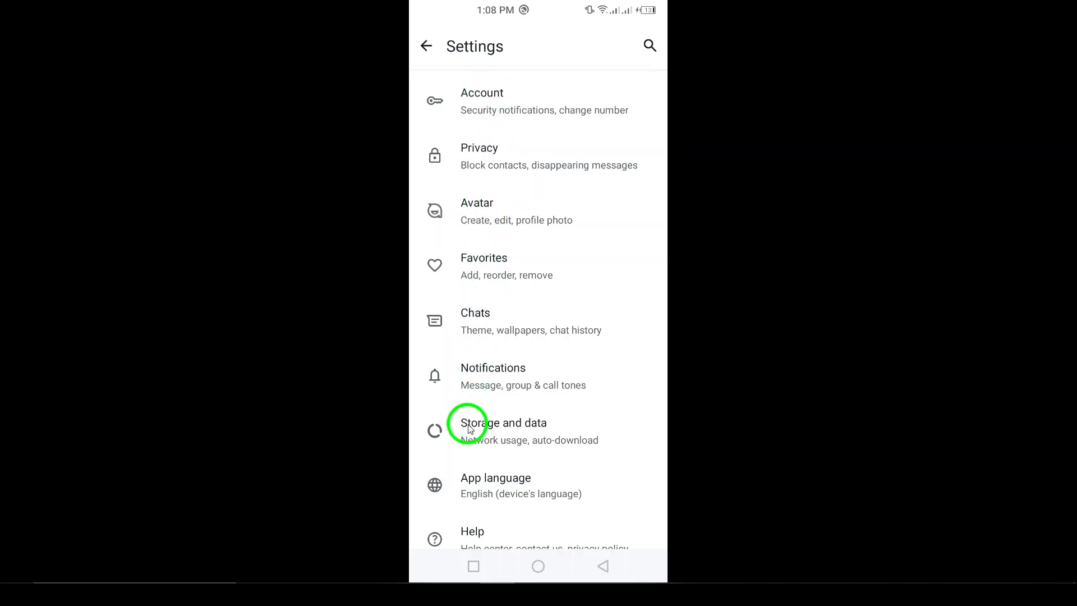
# - Open the Storage and data settings page
pyautogui.click(502, 431)
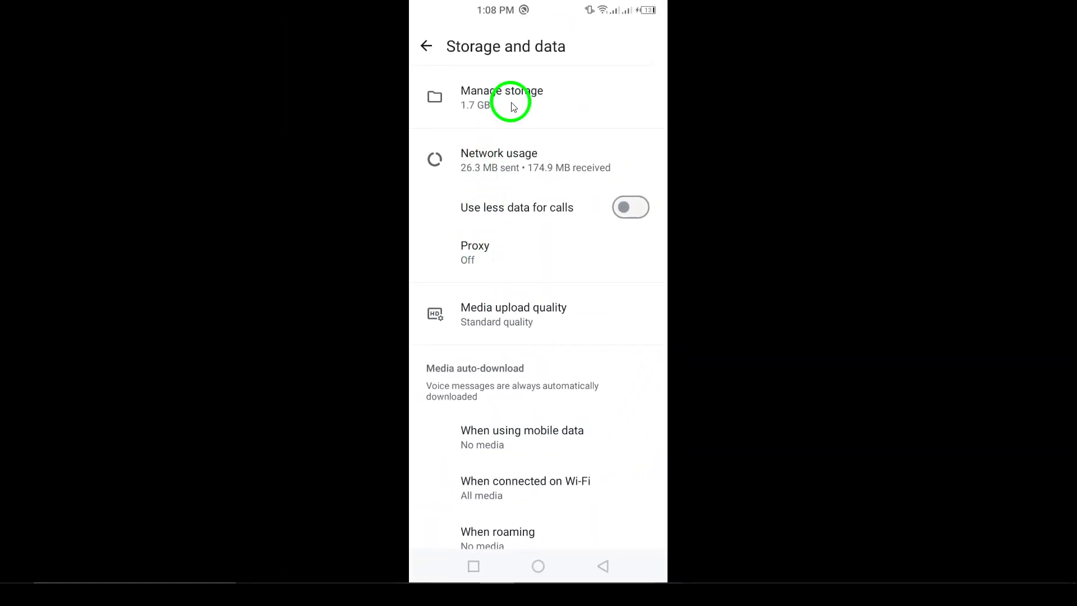
pyautogui.moveTo(466, 323)
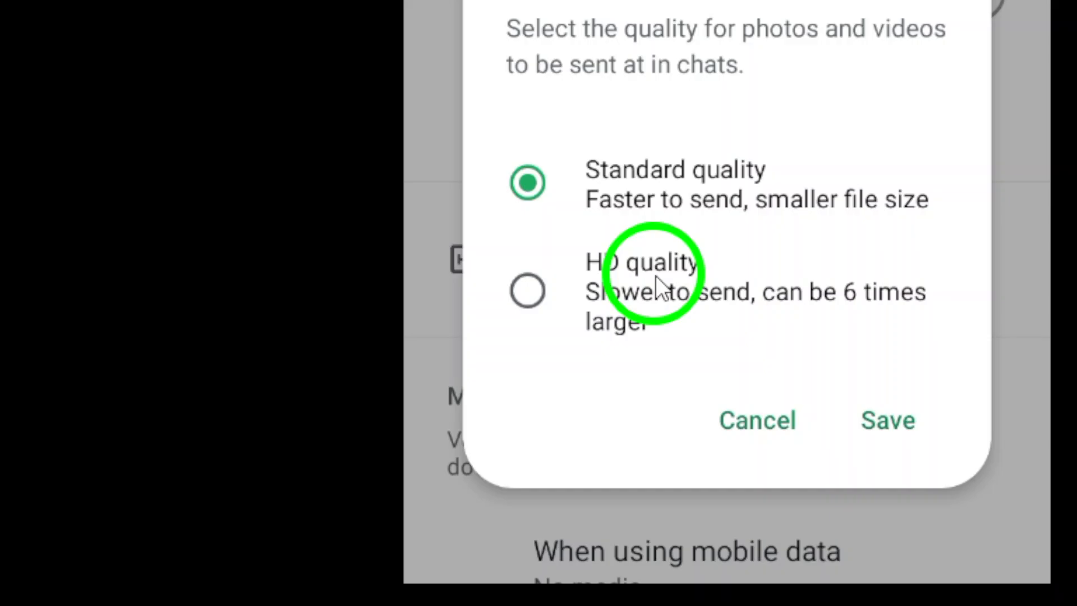
# - Select HD quality in the Media upload quality dialog
pyautogui.click(528, 290)
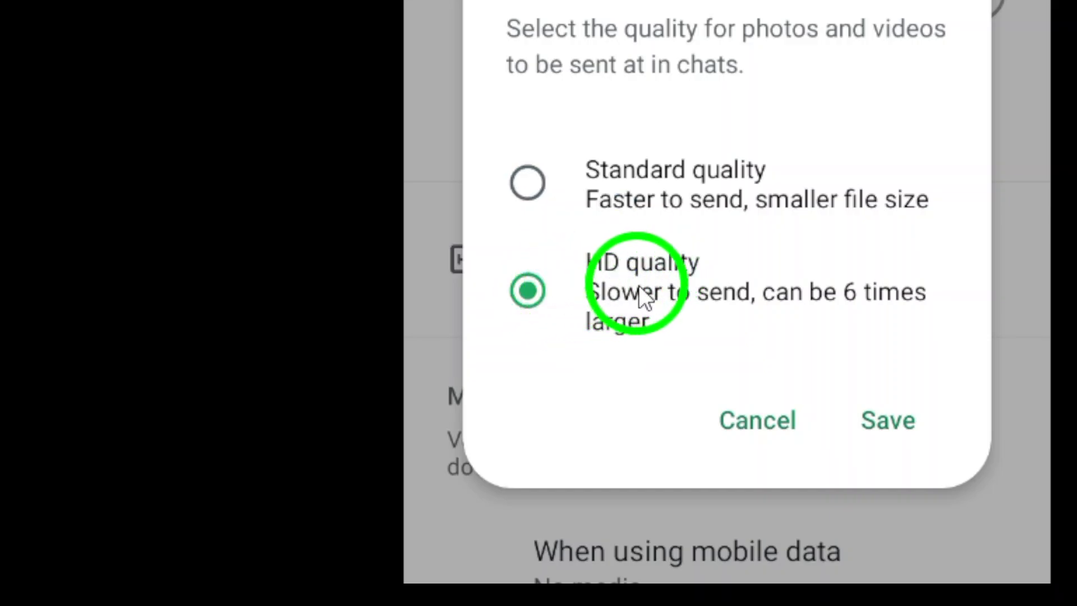
pyautogui.moveTo(666, 299)
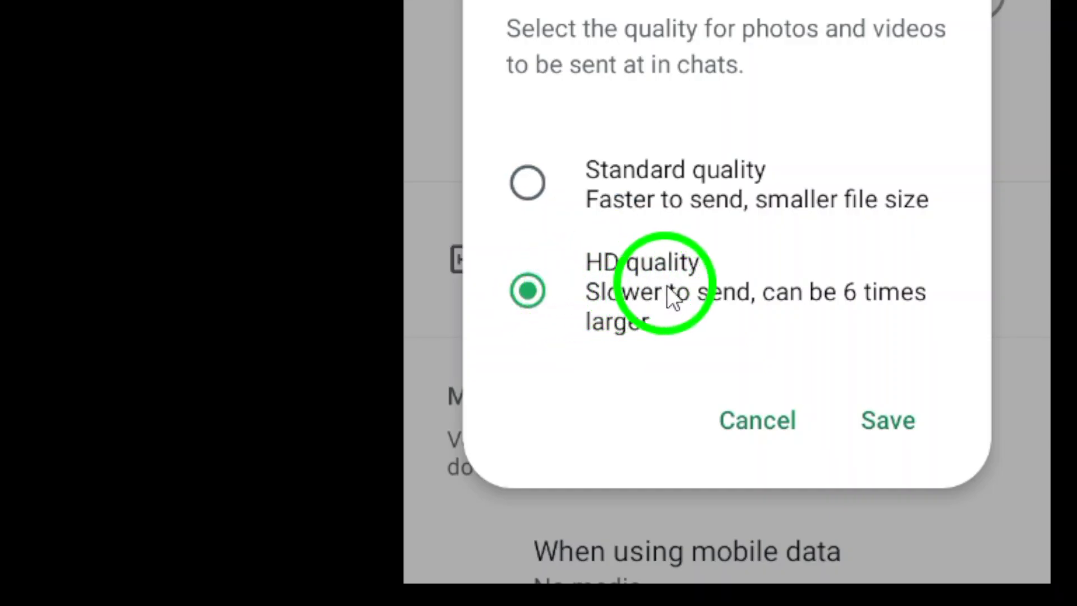